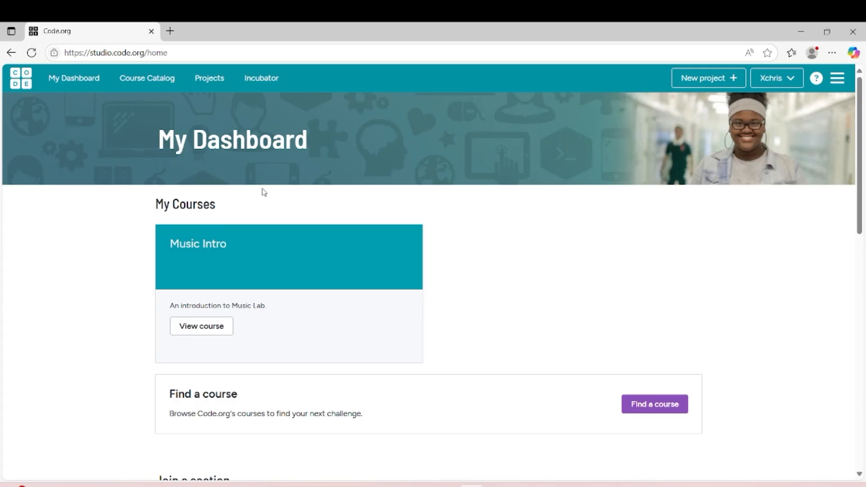
{"action": "mouse_move", "coordinate": [106, 135]}
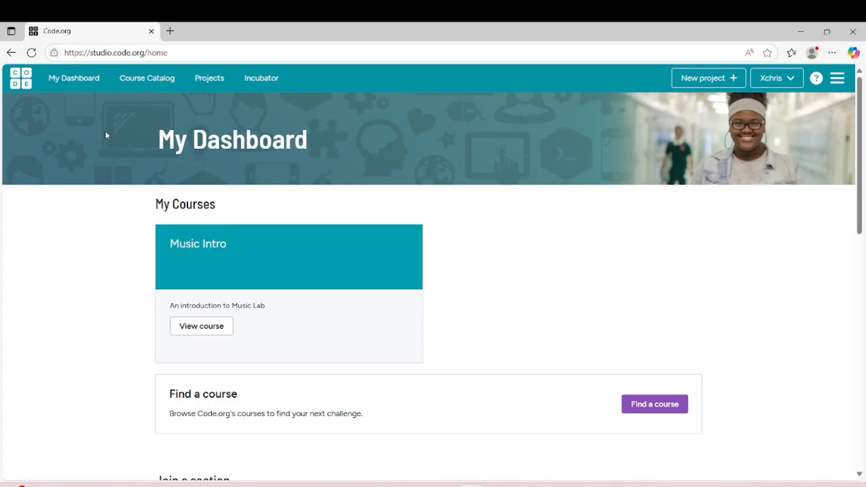
{"action": "mouse_move", "coordinate": [715, 205]}
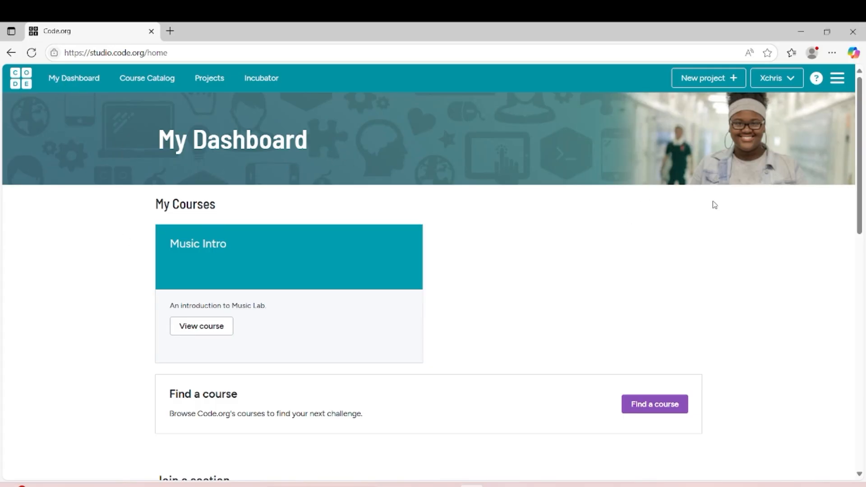
{"action": "mouse_move", "coordinate": [665, 79]}
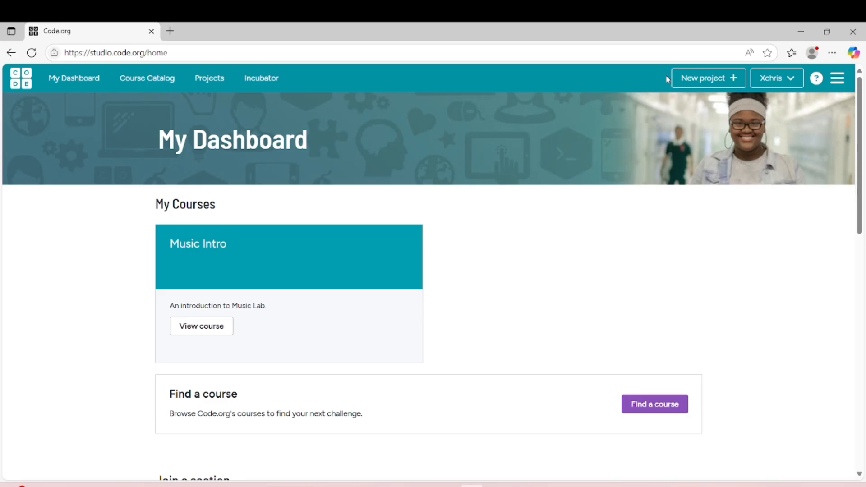
Expand the full list of project types and choose the Music Lab tile.
{"action": "scroll", "scroll_direction": "down", "scroll_amount": 3}
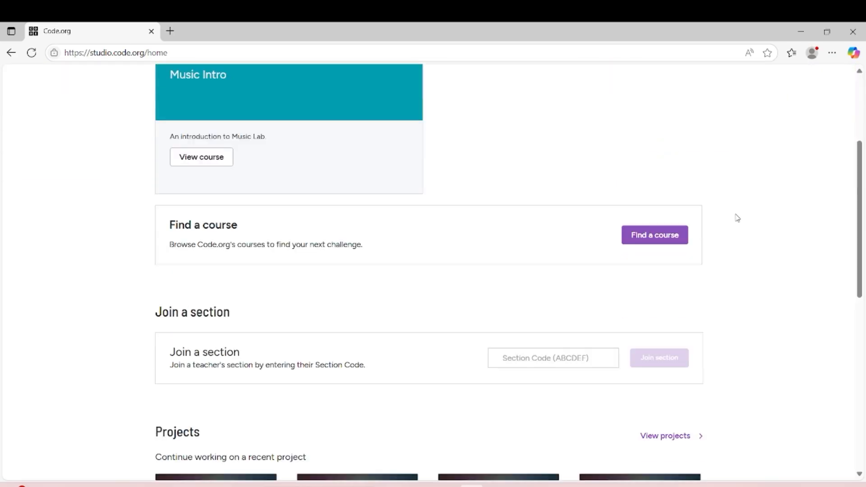
{"action": "scroll", "scroll_direction": "down", "scroll_amount": 3}
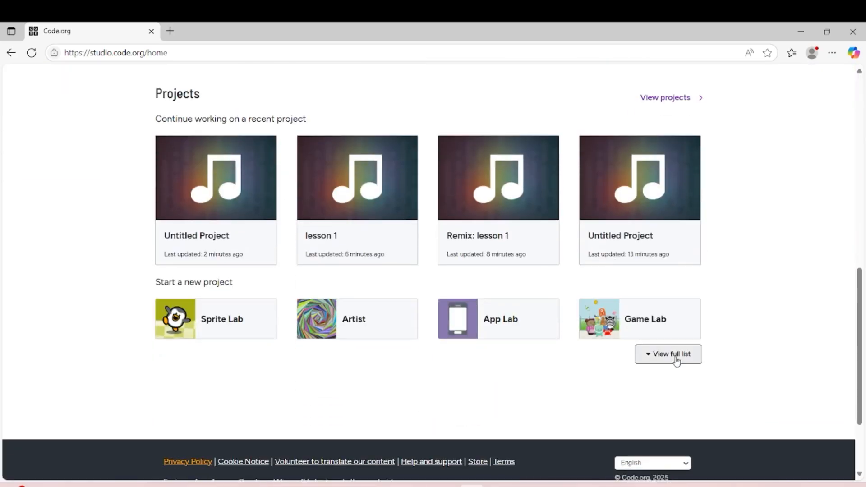
{"action": "left_click", "coordinate": [668, 354]}
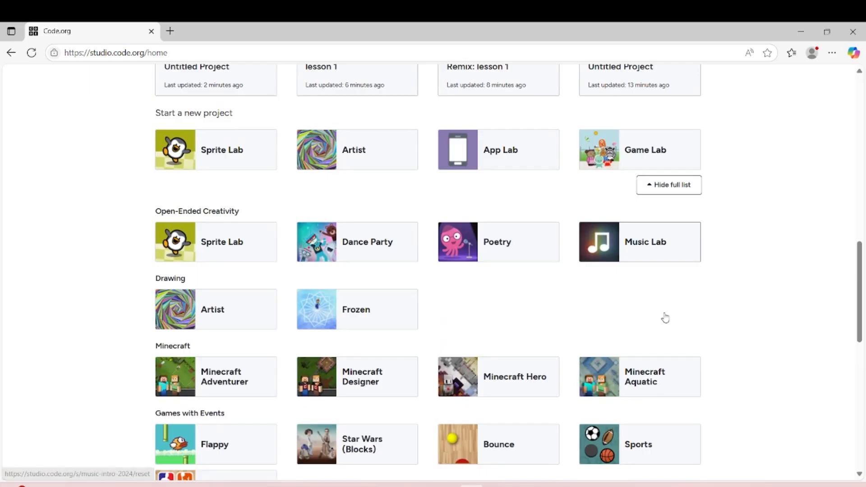
{"action": "scroll", "scroll_direction": "down", "scroll_amount": 3}
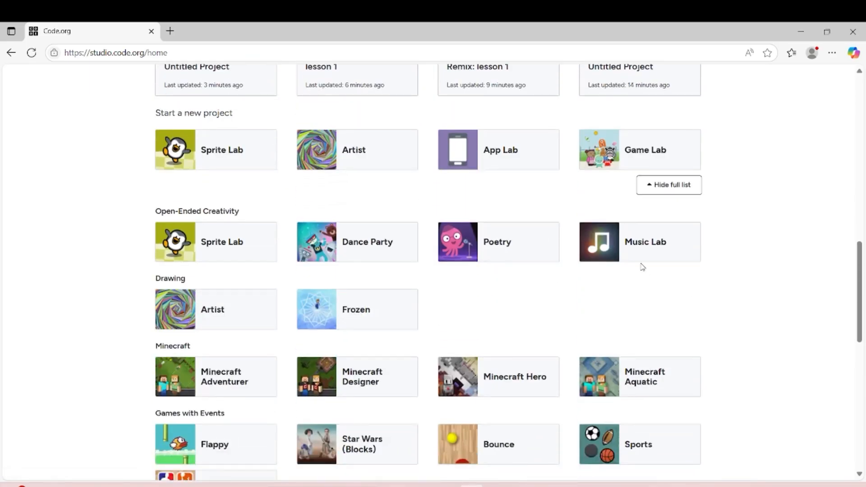
{"action": "left_click", "coordinate": [640, 242]}
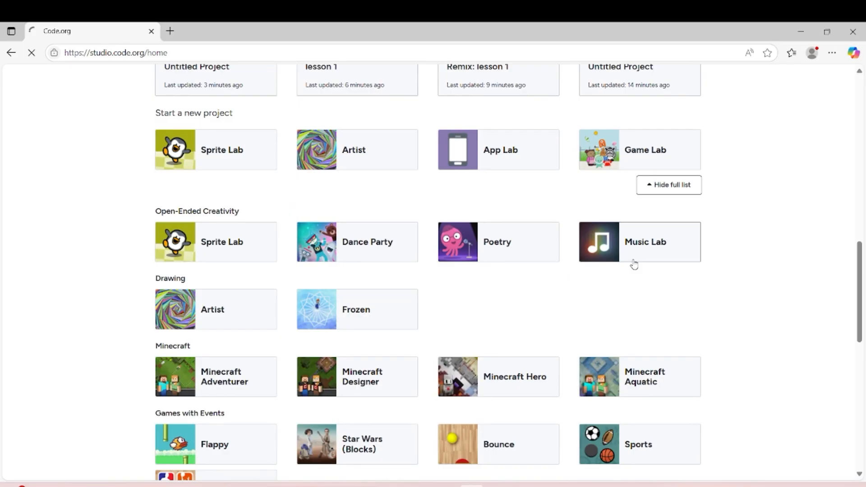
Skip the welcome tutorial and confirm going straight to the new project.
{"action": "left_click", "coordinate": [639, 242]}
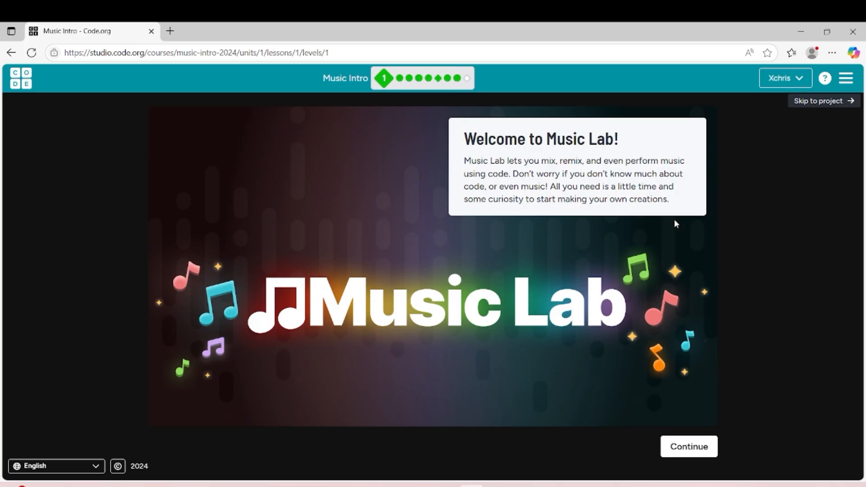
{"action": "left_click", "coordinate": [819, 100]}
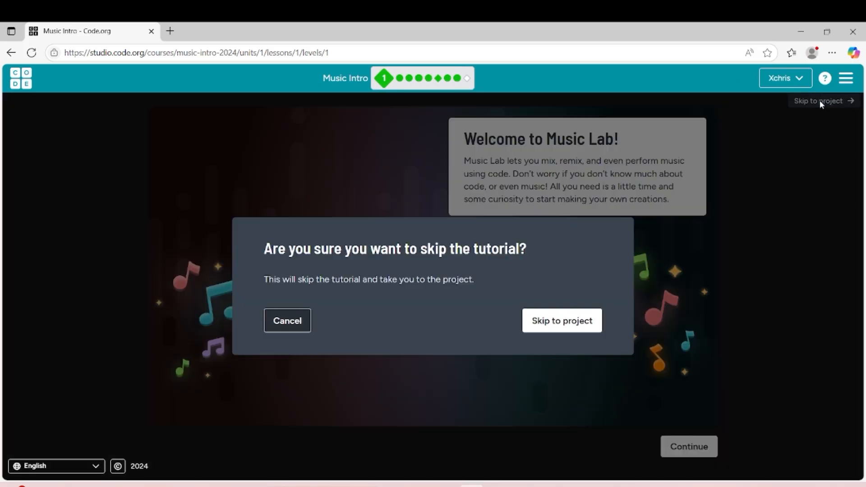
{"action": "left_click", "coordinate": [287, 320]}
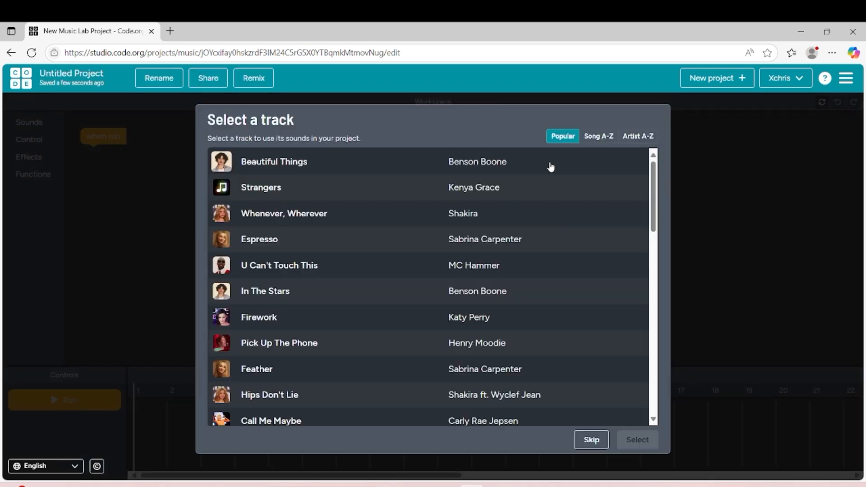
Browse the track list sorted by title and artist, then skip without choosing a song.
{"action": "scroll", "scroll_direction": "down", "scroll_amount": 3}
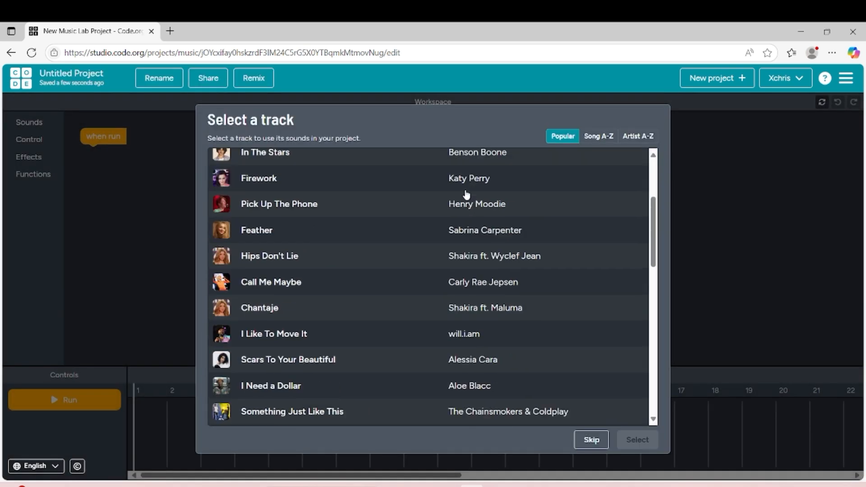
{"action": "scroll", "scroll_direction": "down", "scroll_amount": 3}
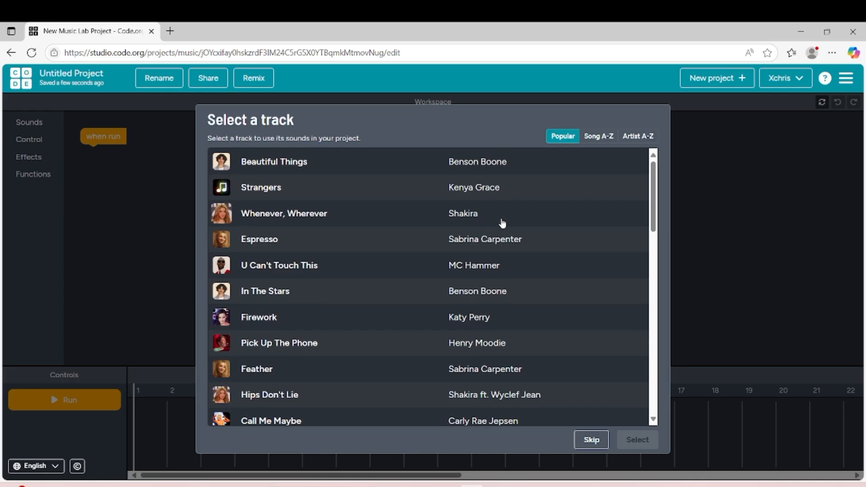
{"action": "scroll", "scroll_direction": "down", "scroll_amount": 3}
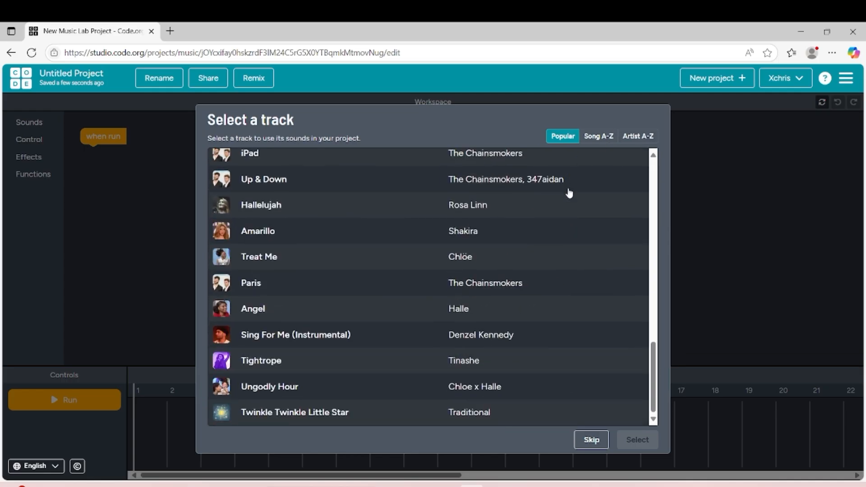
{"action": "left_click", "coordinate": [597, 137]}
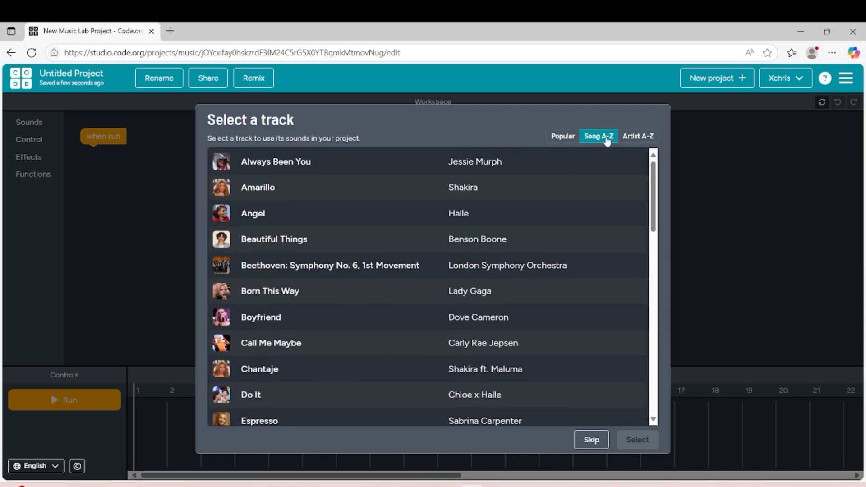
{"action": "left_click", "coordinate": [638, 136]}
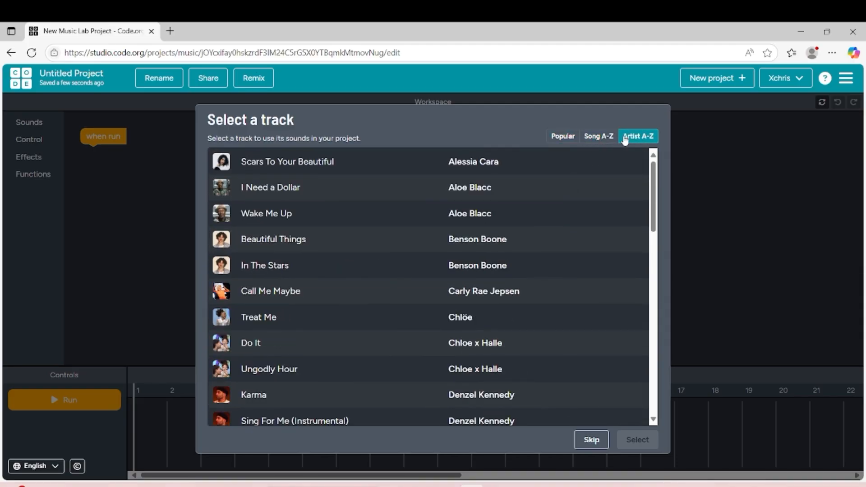
{"action": "scroll", "scroll_direction": "down", "scroll_amount": 3}
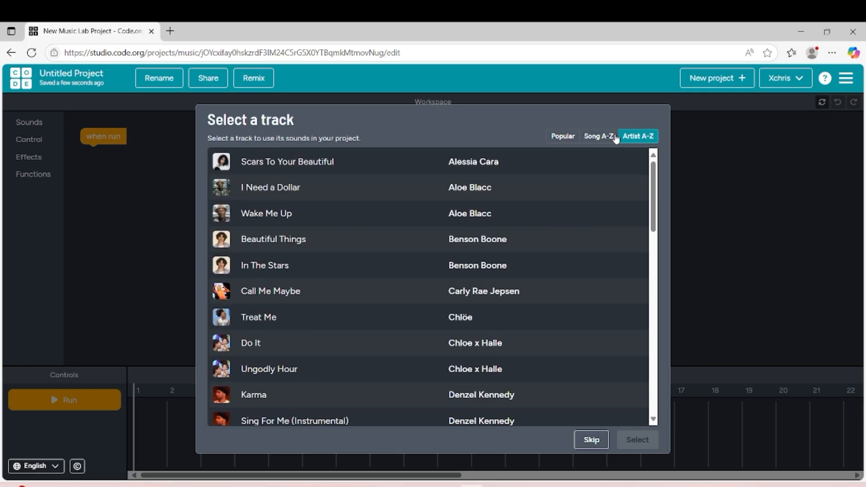
{"action": "left_click", "coordinate": [597, 136]}
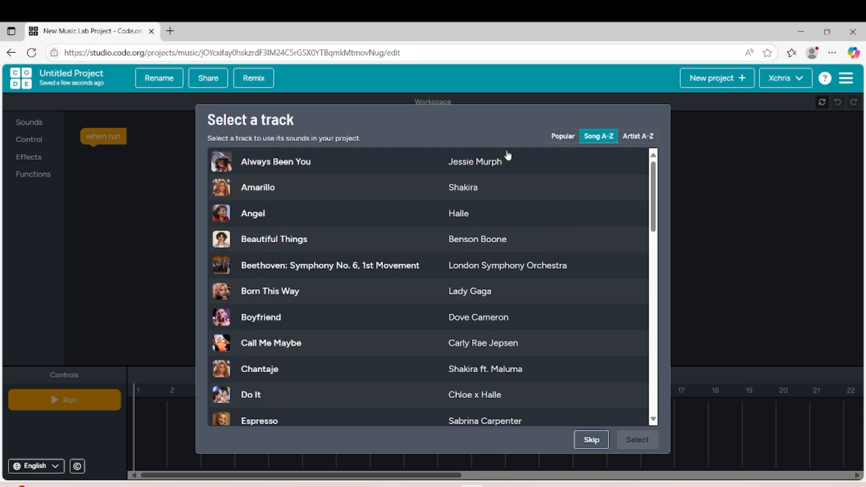
{"action": "scroll", "scroll_direction": "down", "scroll_amount": 3}
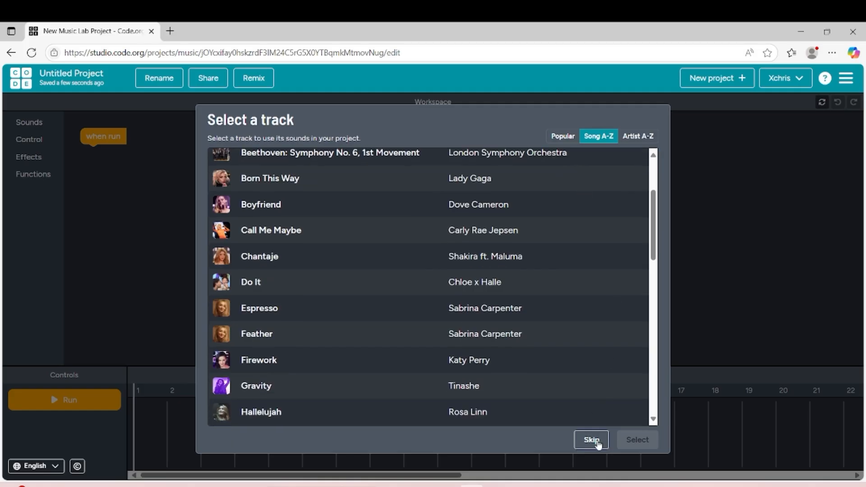
{"action": "left_click", "coordinate": [590, 439]}
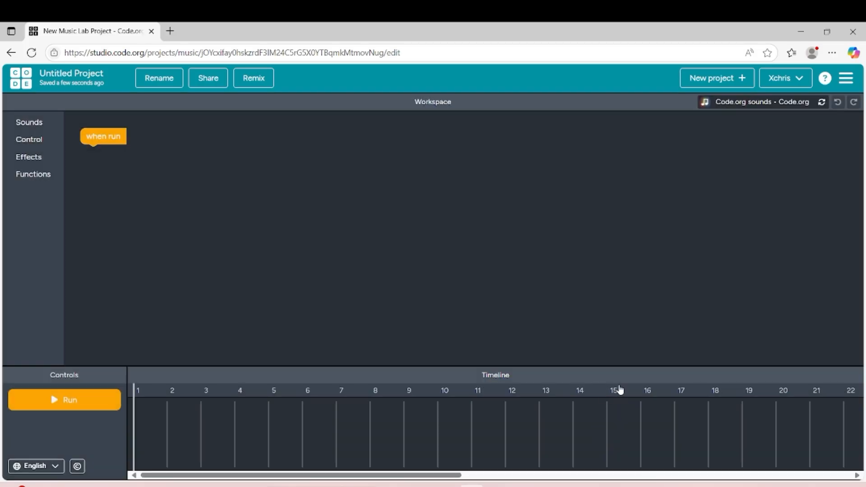
{"action": "mouse_move", "coordinate": [168, 93]}
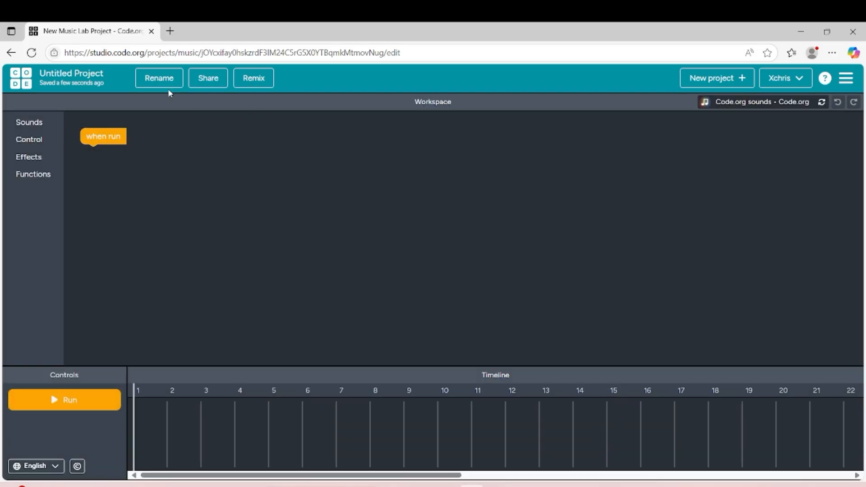
Rename the untitled project to 'lesson 1' and save the name.
{"action": "left_click", "coordinate": [159, 77]}
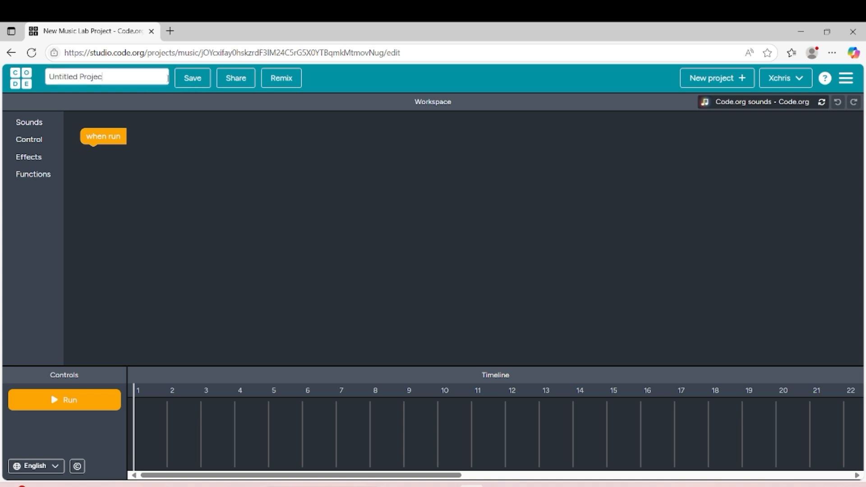
{"action": "type", "text": "less"}
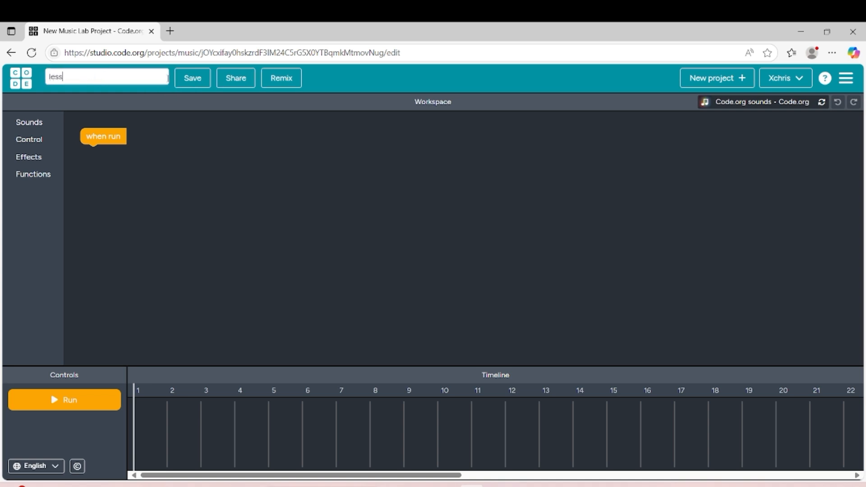
{"action": "type", "text": "lesson 1"}
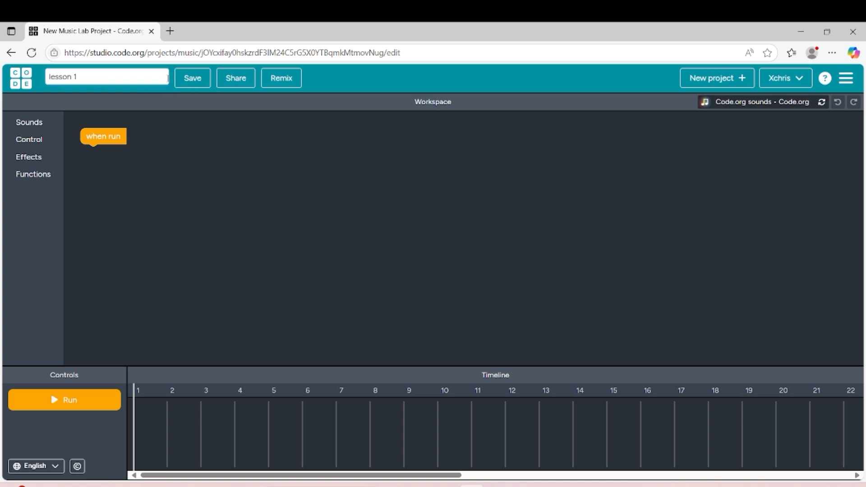
{"action": "left_click", "coordinate": [192, 78]}
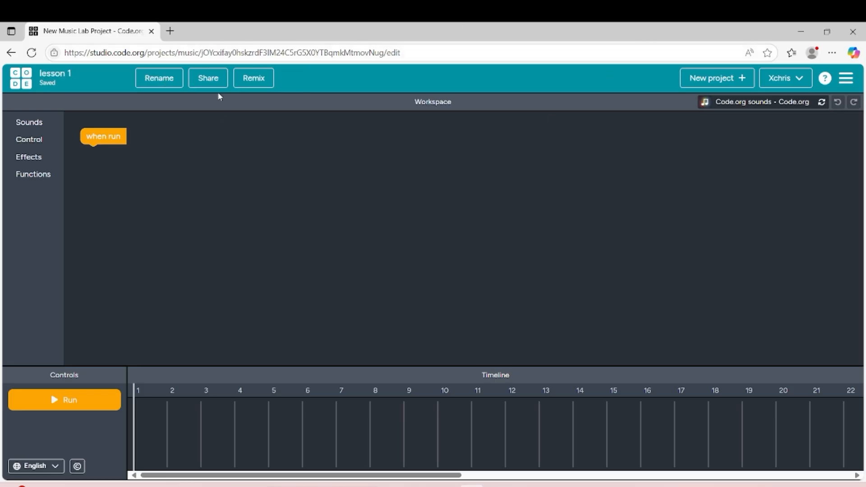
{"action": "mouse_move", "coordinate": [208, 87]}
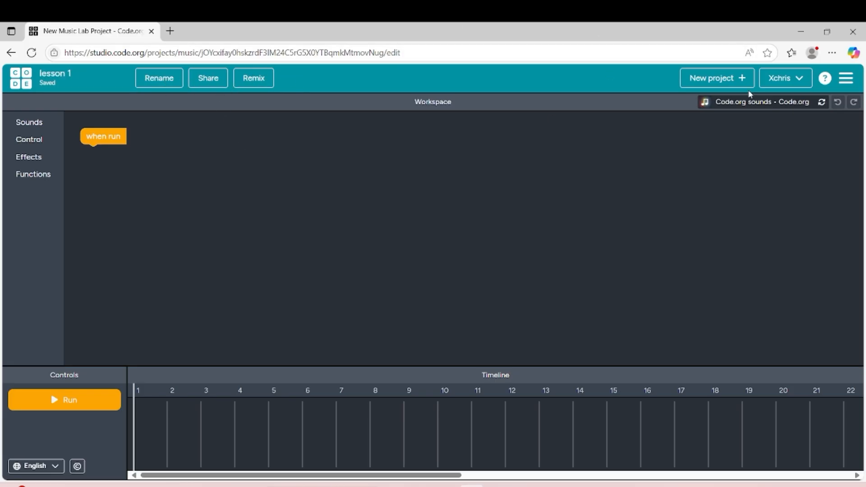
{"action": "mouse_move", "coordinate": [199, 153]}
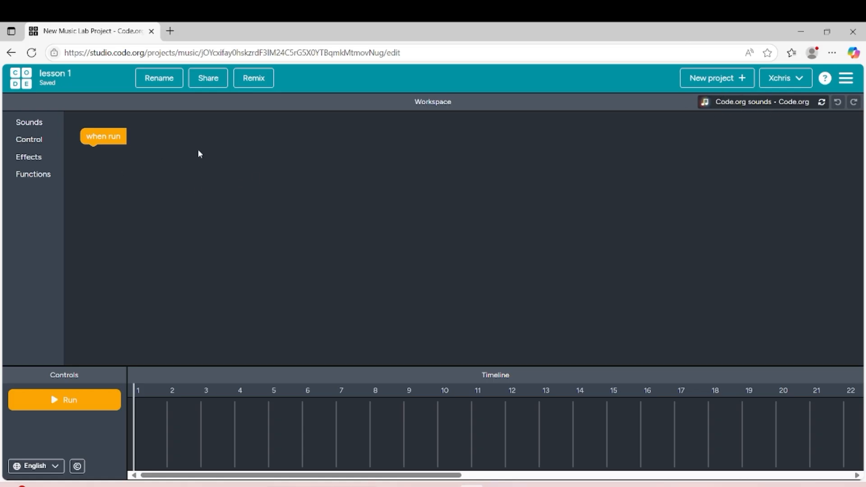
{"action": "mouse_move", "coordinate": [725, 132]}
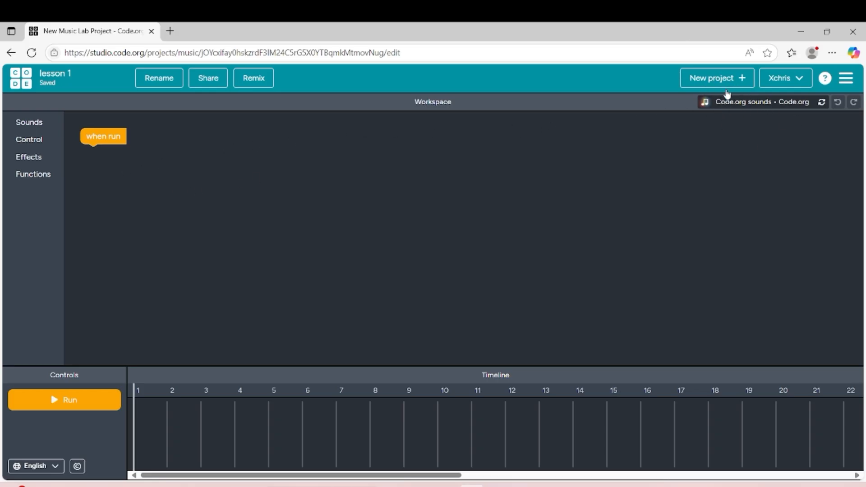
{"action": "mouse_move", "coordinate": [751, 126]}
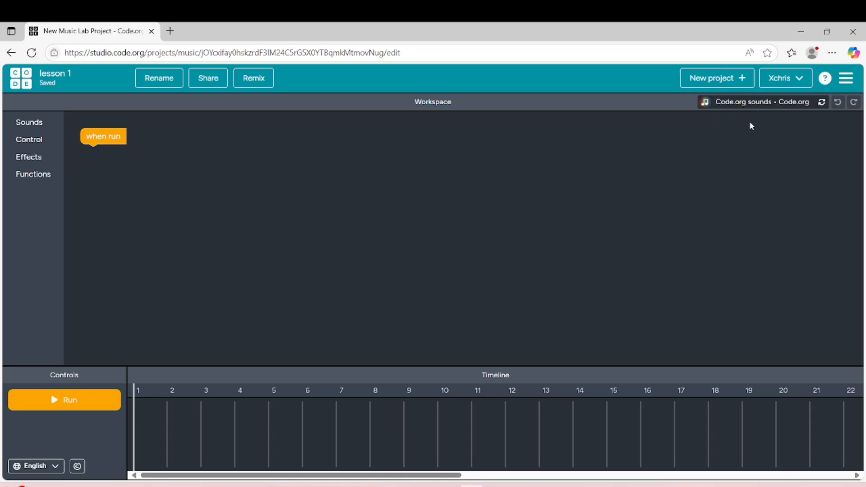
{"action": "mouse_move", "coordinate": [745, 108]}
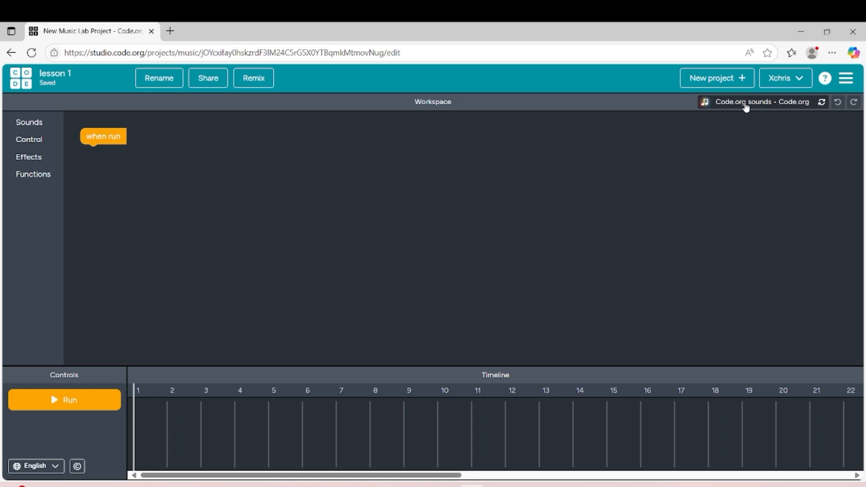
{"action": "mouse_move", "coordinate": [747, 107]}
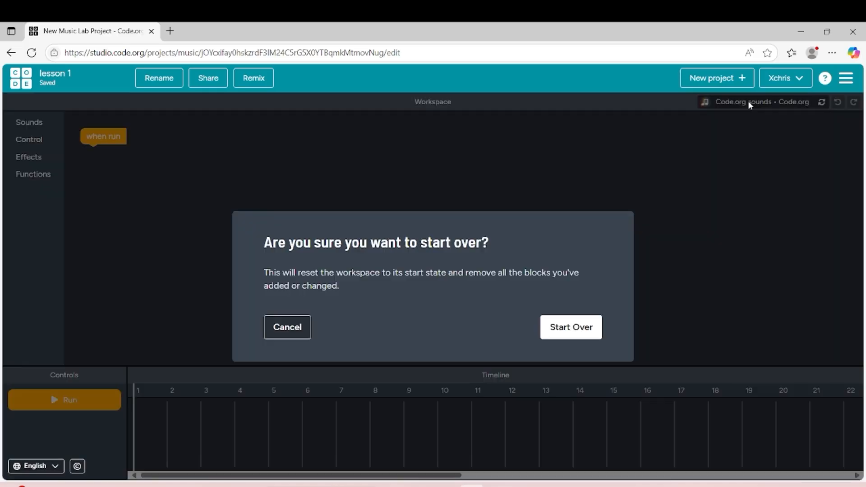
{"action": "left_click", "coordinate": [570, 327]}
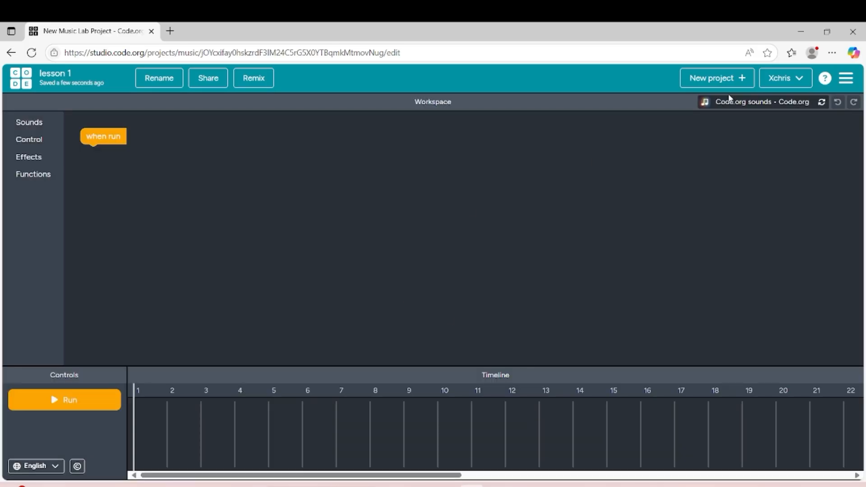
{"action": "mouse_move", "coordinate": [91, 209]}
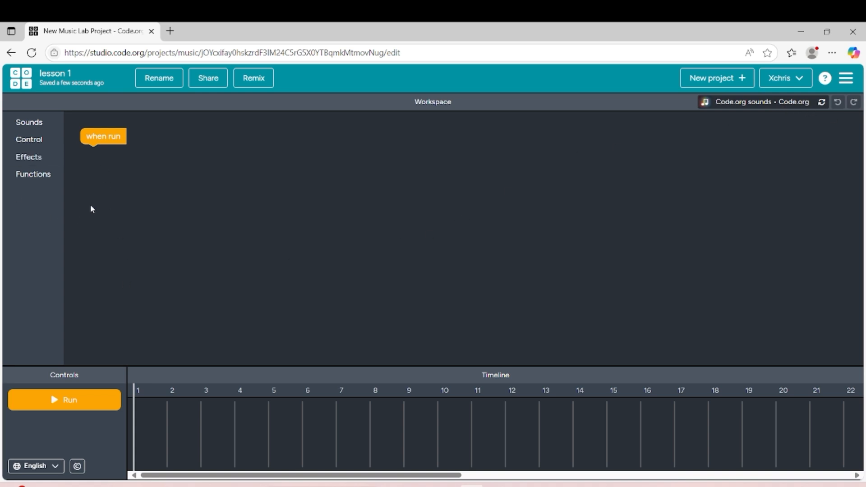
{"action": "mouse_move", "coordinate": [83, 403]}
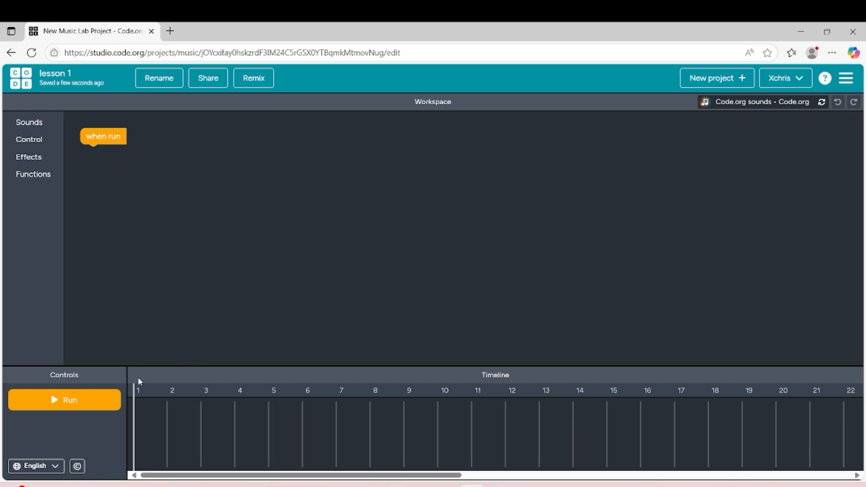
{"action": "left_click", "coordinate": [35, 466]}
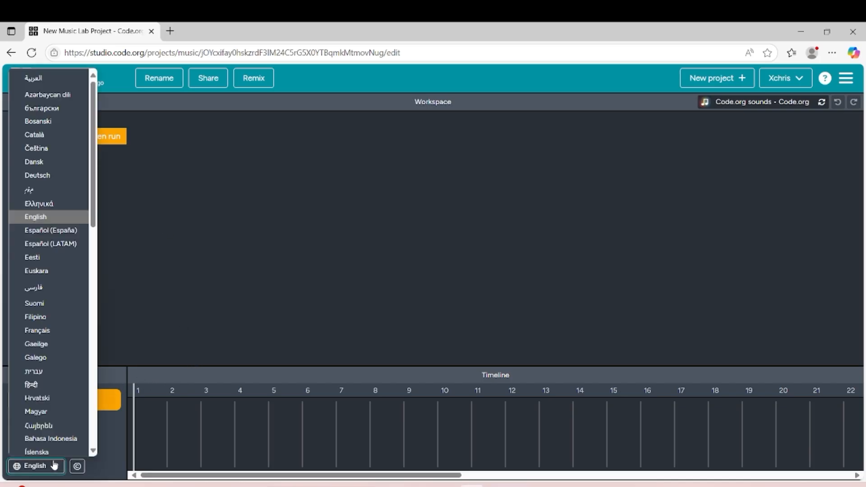
{"action": "left_click", "coordinate": [36, 466]}
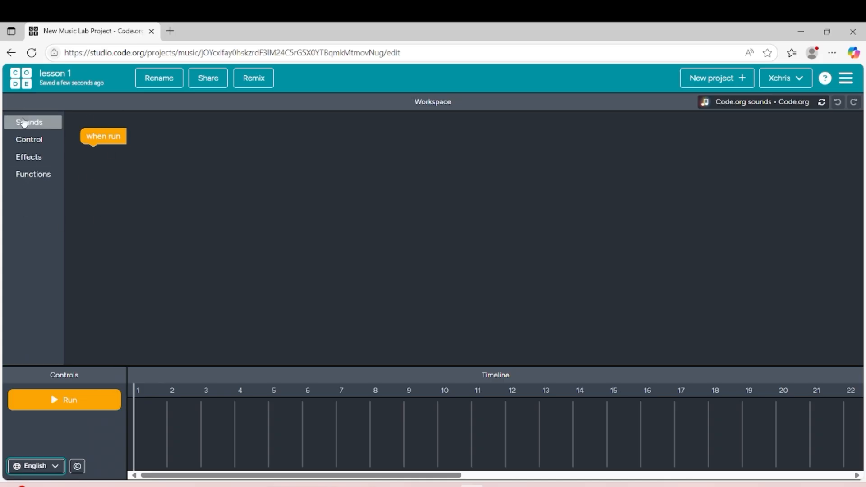
Show the Sounds category with its play, drums, tune, notes and rest blocks.
{"action": "left_click", "coordinate": [29, 122]}
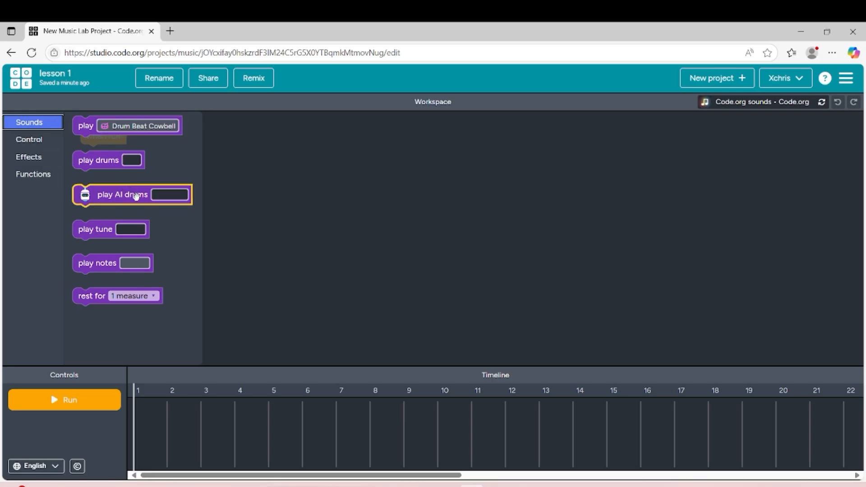
{"action": "mouse_move", "coordinate": [102, 215]}
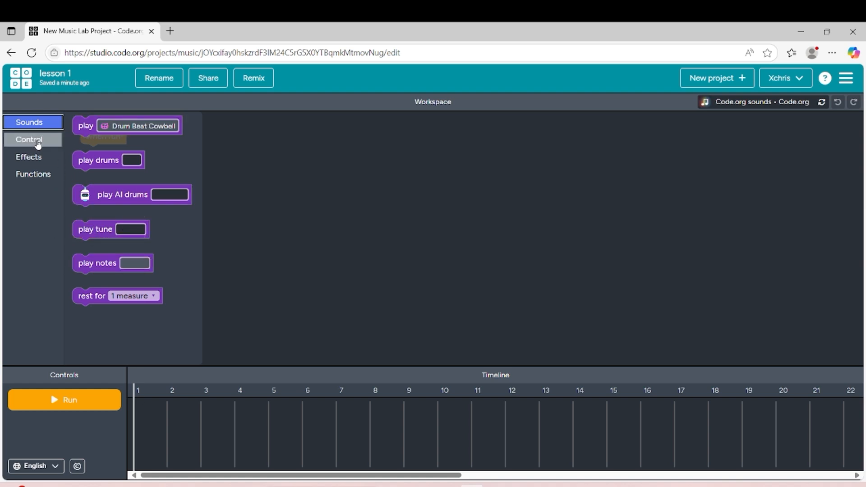
Browse the Control blocks, then show the Effects blocks for volume, filter and delay.
{"action": "left_click", "coordinate": [29, 139]}
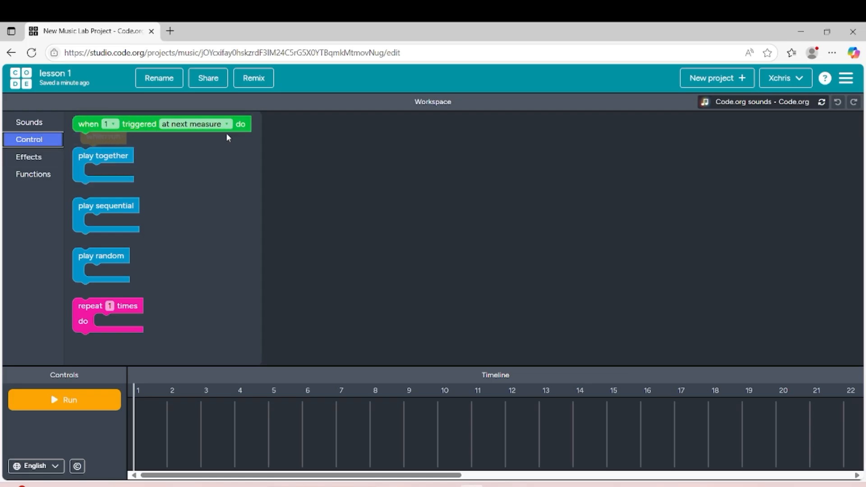
{"action": "mouse_move", "coordinate": [186, 143]}
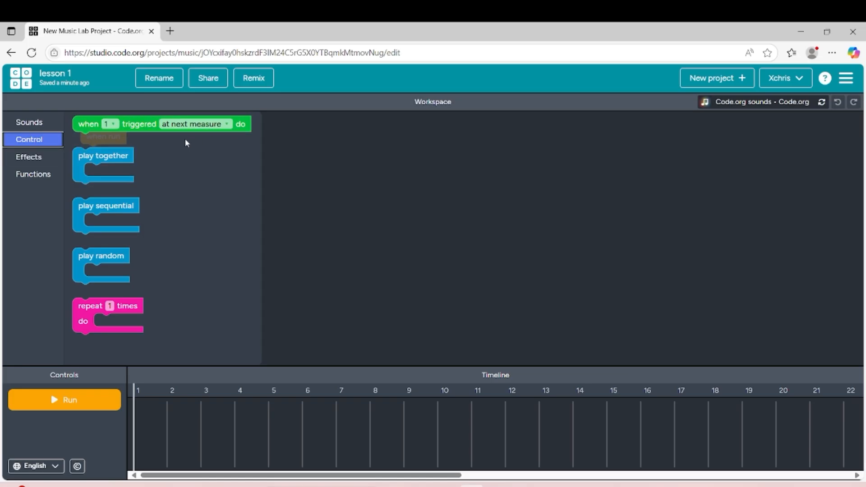
{"action": "left_click", "coordinate": [103, 166]}
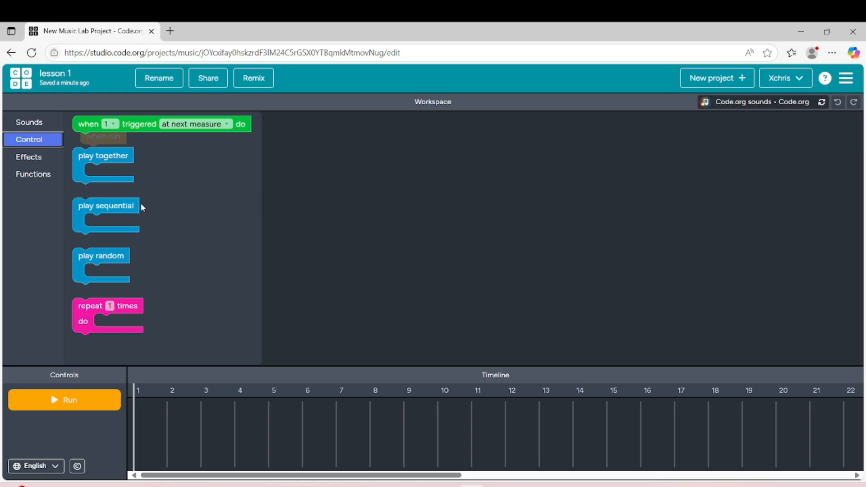
{"action": "mouse_move", "coordinate": [109, 256]}
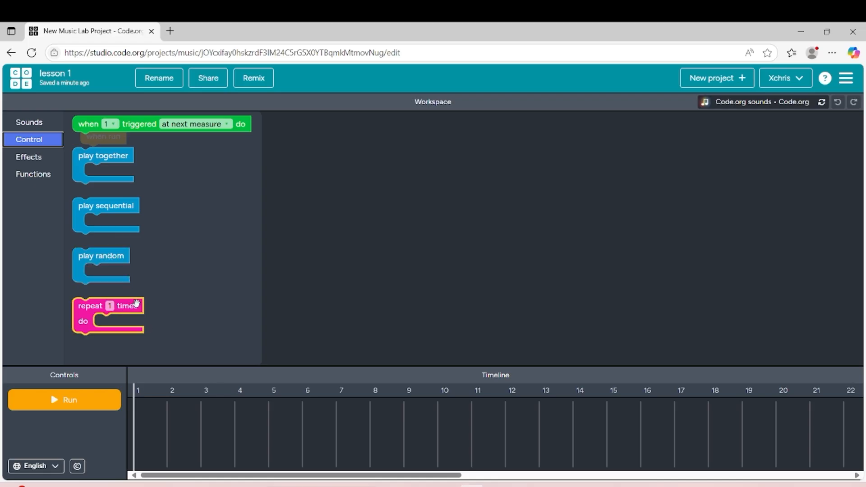
{"action": "mouse_move", "coordinate": [110, 306]}
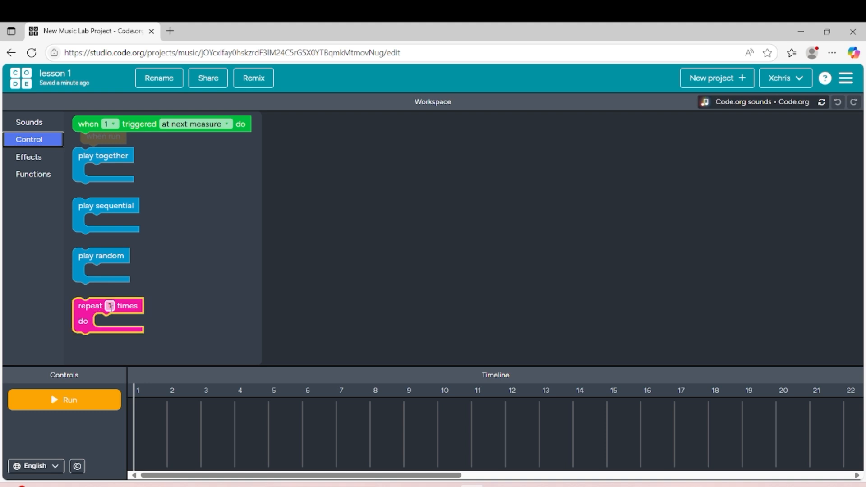
{"action": "left_click", "coordinate": [28, 157]}
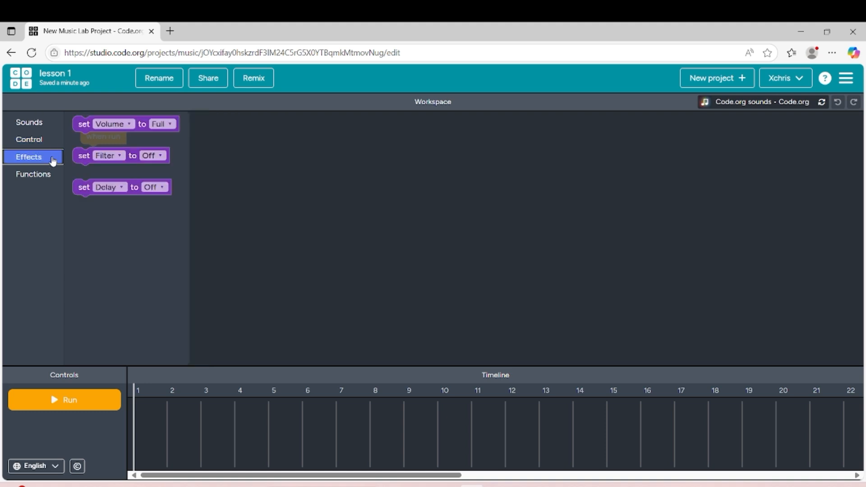
{"action": "mouse_move", "coordinate": [158, 136]}
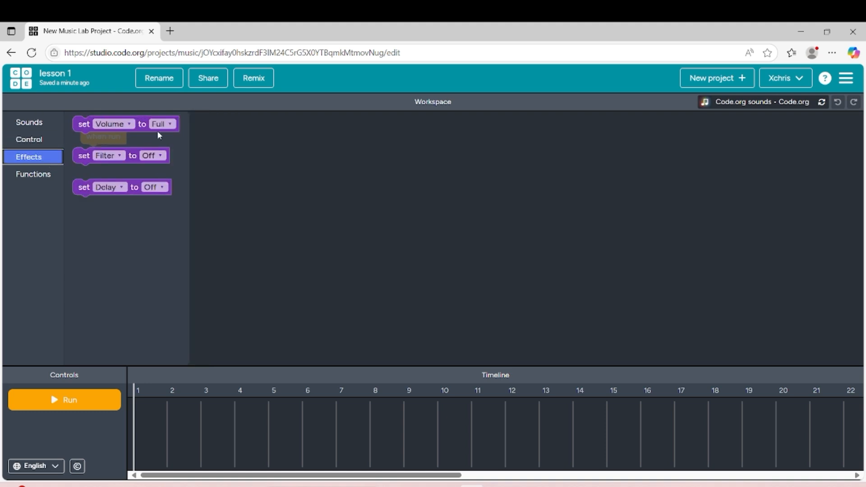
{"action": "mouse_move", "coordinate": [151, 143]}
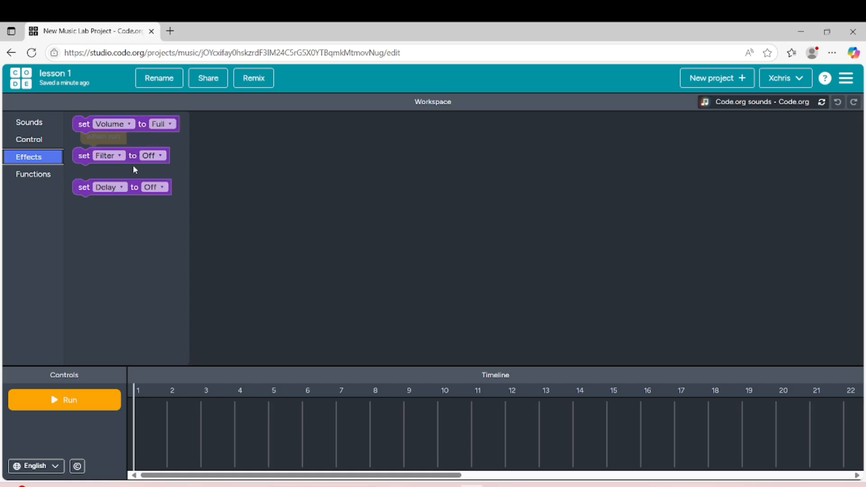
Browse Effects and Functions, then place a play Drum Beat Cowbell block from Sounds in the workspace.
{"action": "left_click", "coordinate": [122, 187]}
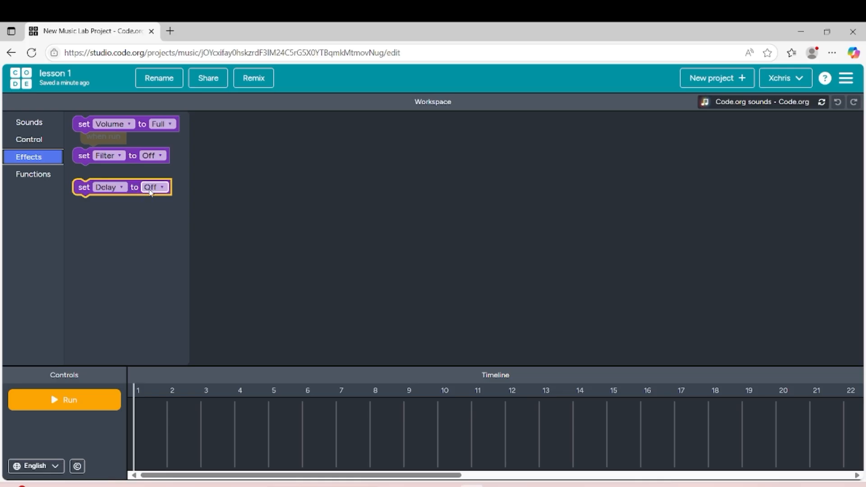
{"action": "left_click", "coordinate": [32, 174]}
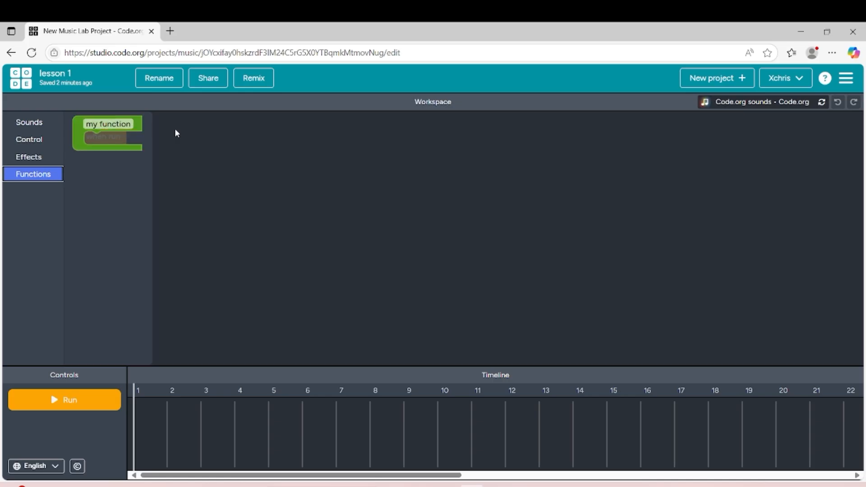
{"action": "left_click", "coordinate": [28, 122]}
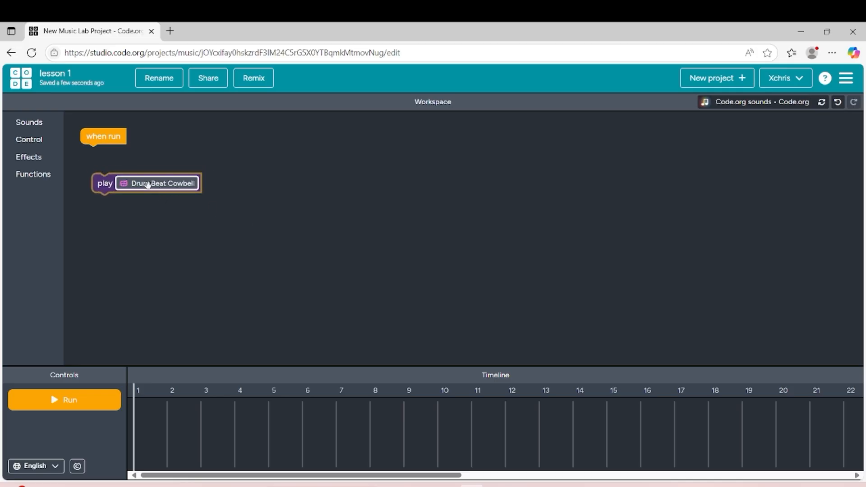
{"action": "left_click", "coordinate": [163, 183]}
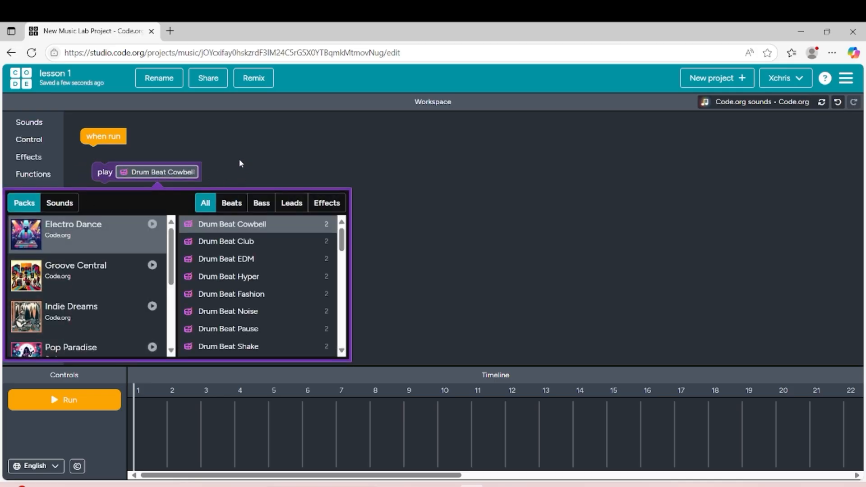
Keep Drum Beat Cowbell under when run, run and stop playback, leaving its clip on the timeline.
{"action": "left_click", "coordinate": [156, 172]}
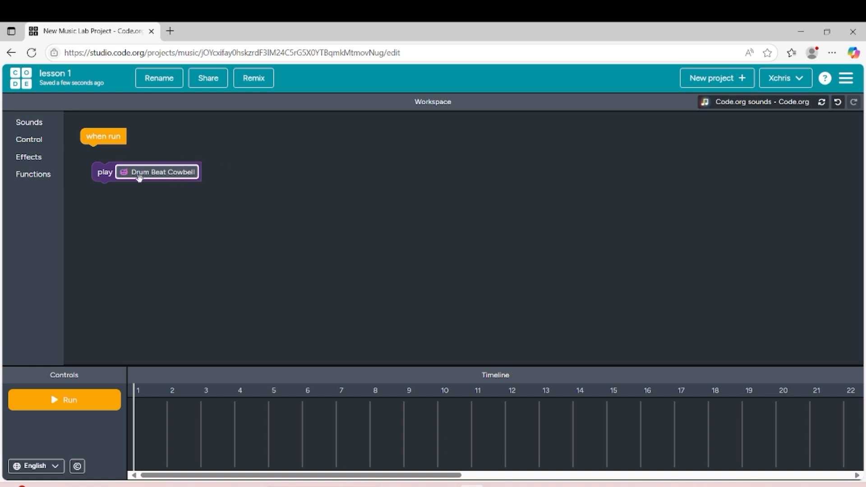
{"action": "left_click", "coordinate": [64, 400]}
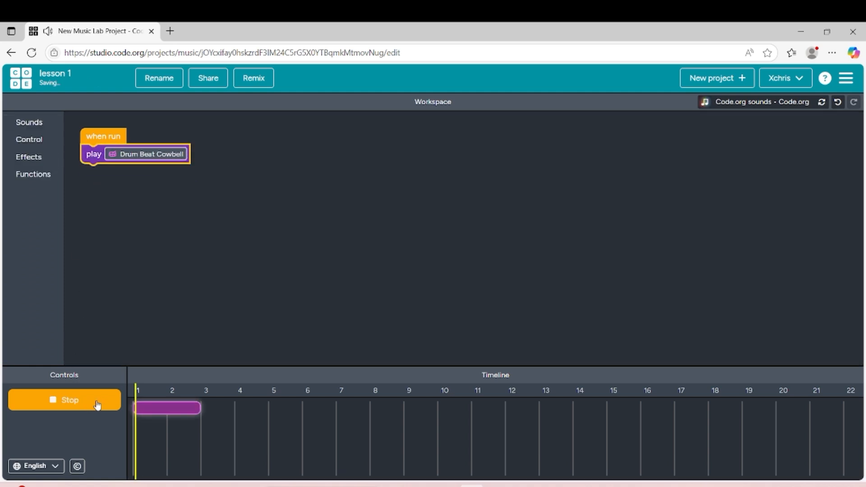
{"action": "left_click", "coordinate": [64, 400]}
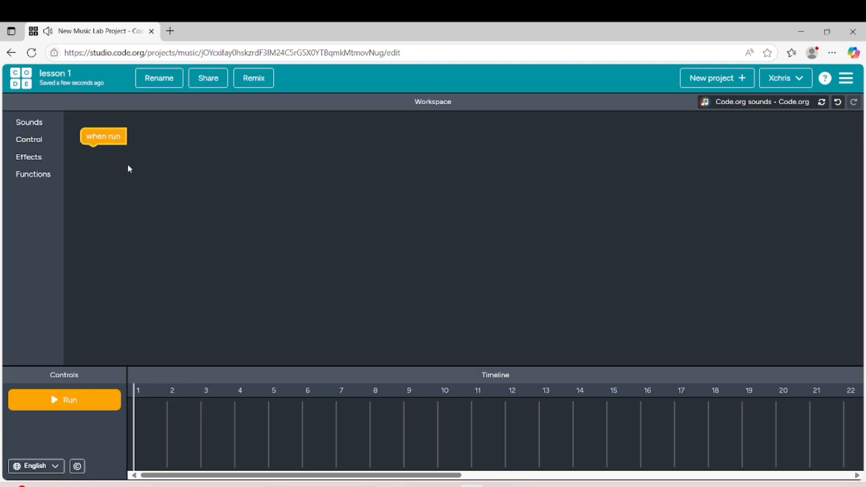
{"action": "left_click", "coordinate": [29, 122]}
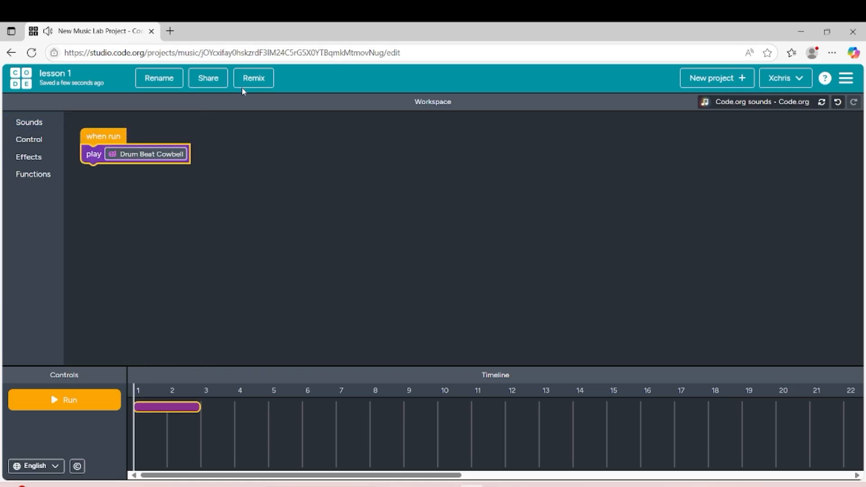
Remix the project twice, cancelling the start-over prompt to keep the workspace.
{"action": "left_click", "coordinate": [253, 78]}
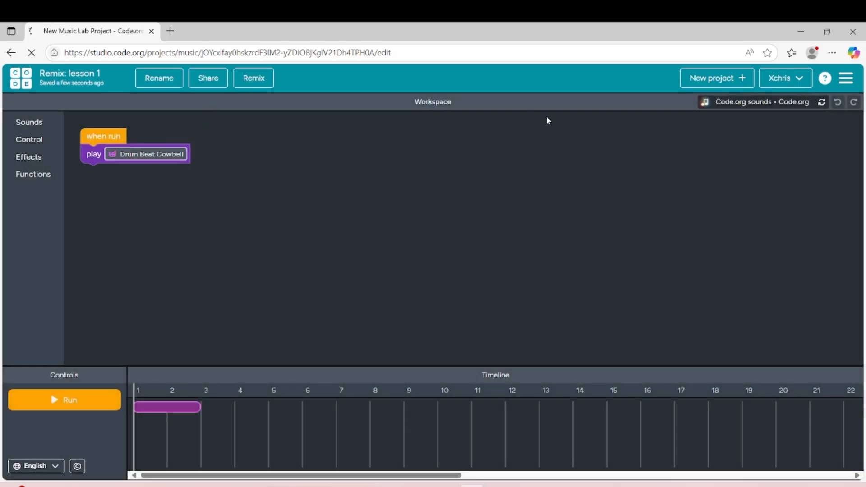
{"action": "left_click", "coordinate": [253, 78]}
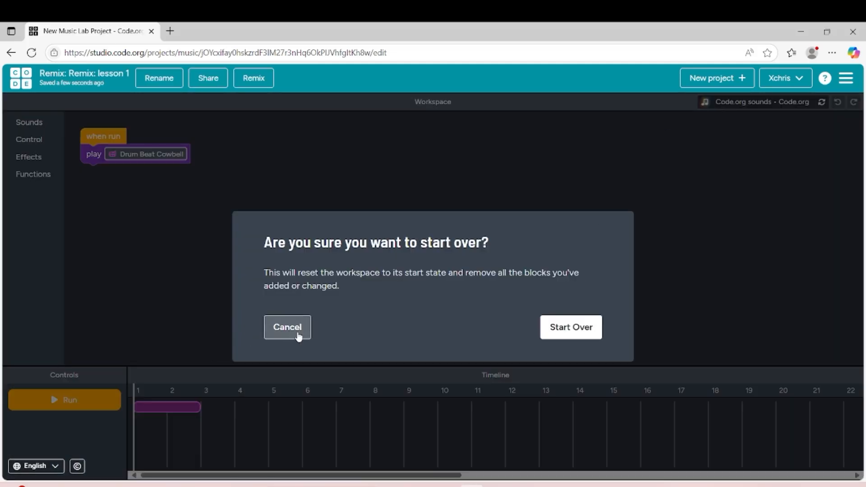
{"action": "left_click", "coordinate": [287, 327]}
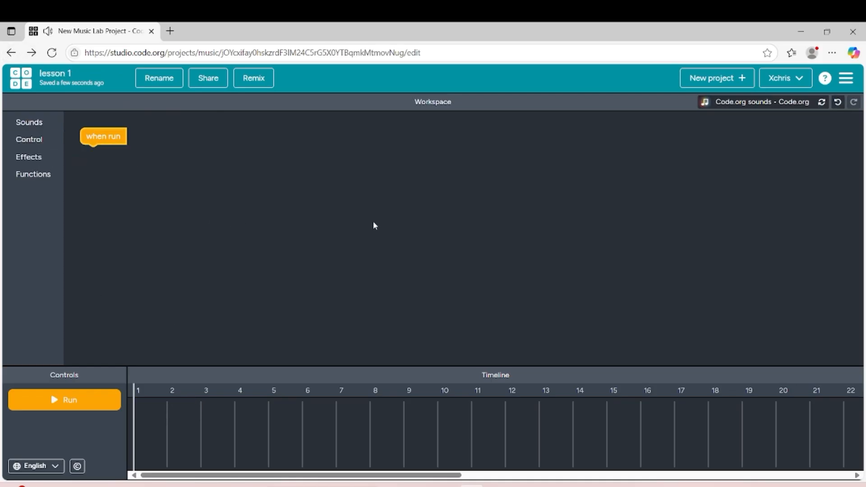
{"action": "mouse_move", "coordinate": [651, 137]}
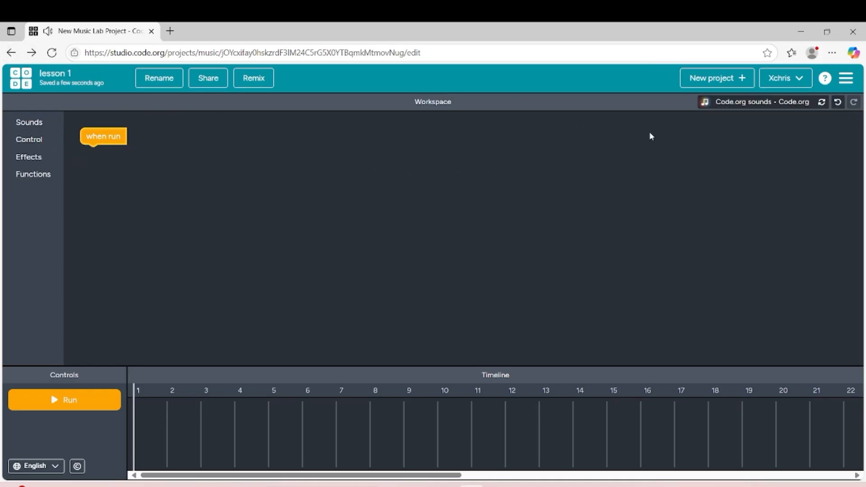
{"action": "mouse_move", "coordinate": [421, 222]}
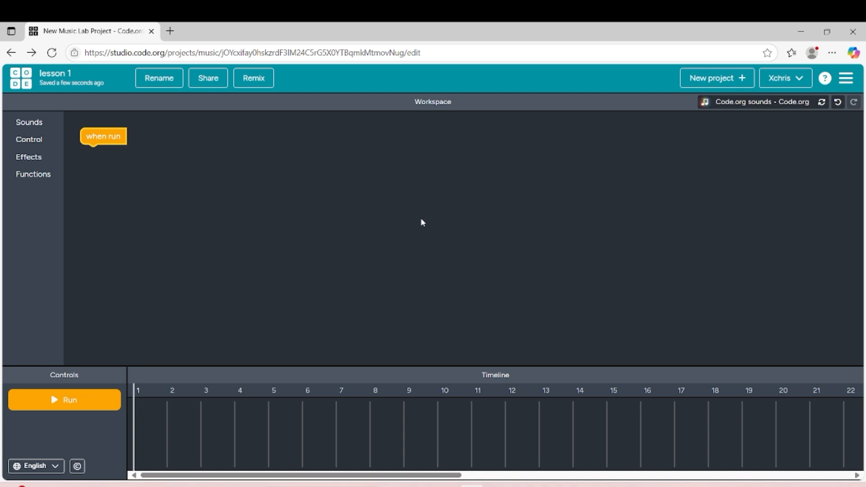